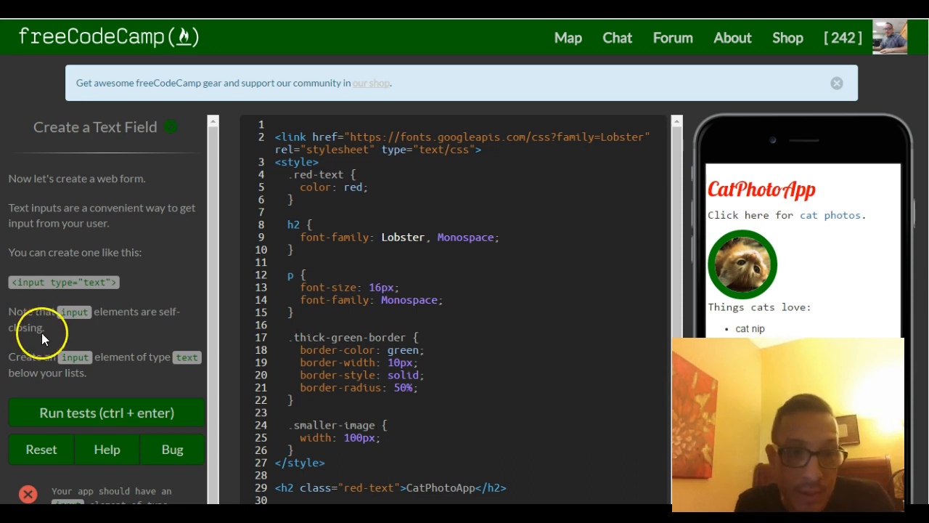
# Add <input type="text"> after the closing </ol> tag and try the new field in the preview
pyautogui.doubleClick(63, 282)
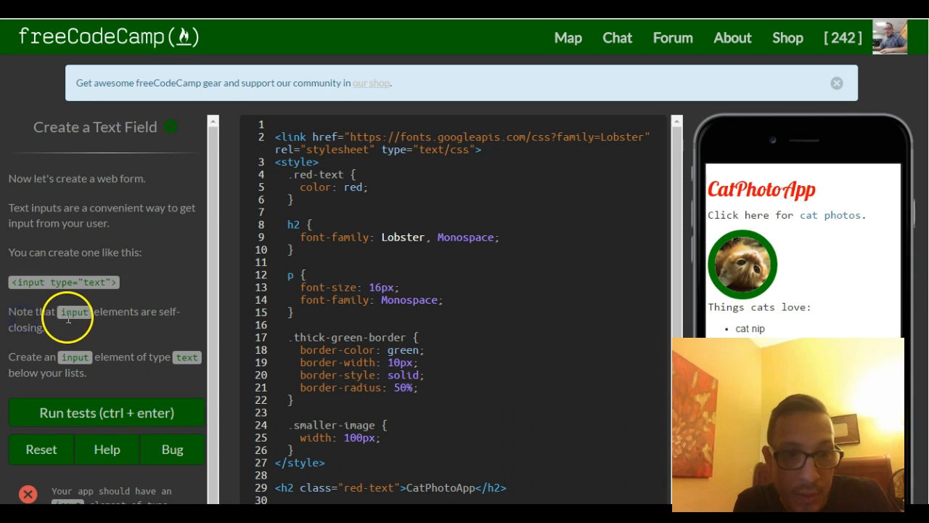
pyautogui.moveTo(108, 296)
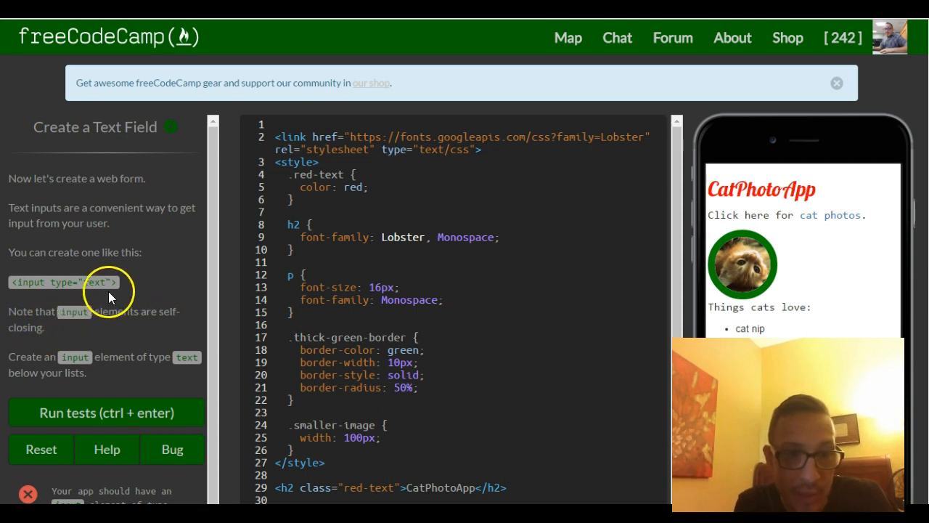
pyautogui.moveTo(138, 293)
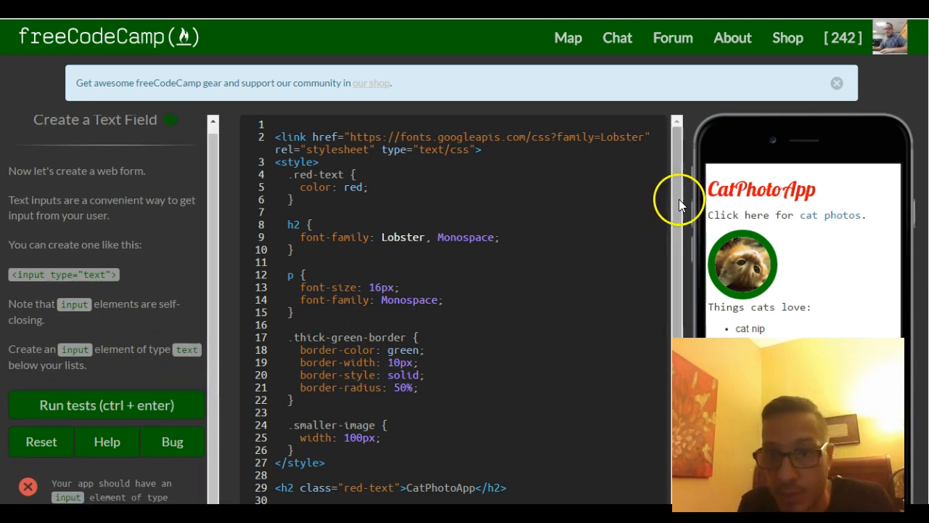
pyautogui.scroll(-3)
pyautogui.write('<')
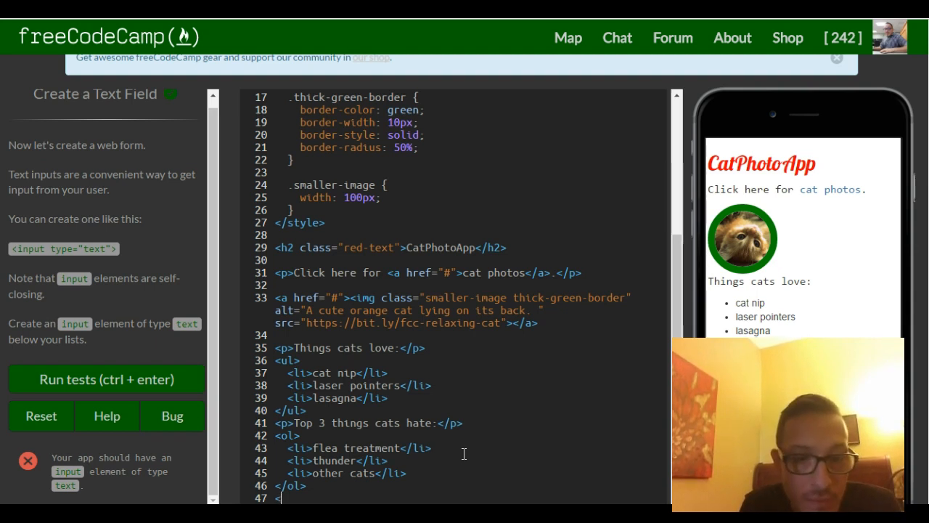
pyautogui.write('inpu')
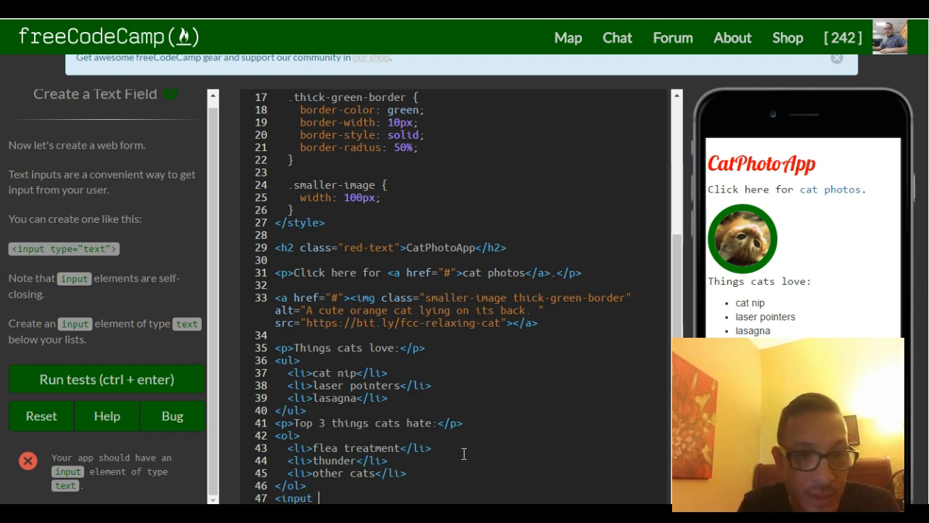
pyautogui.write('type')
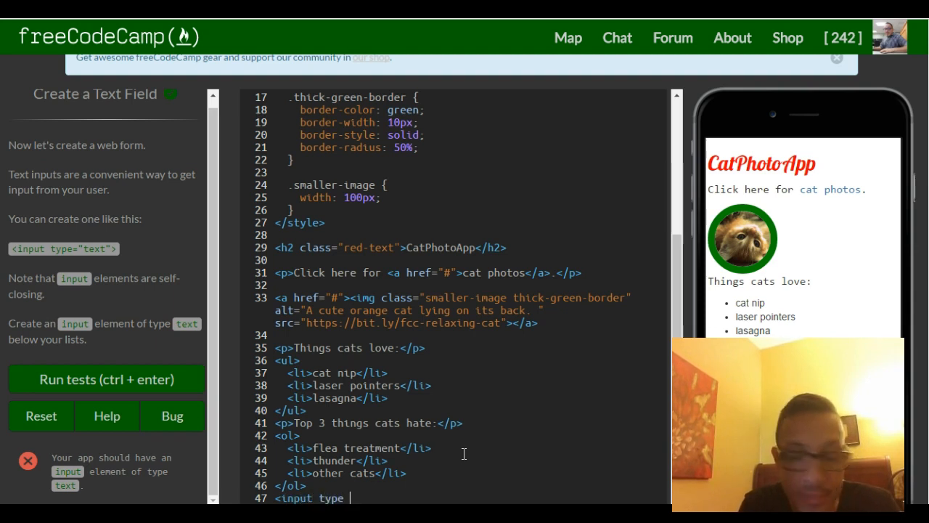
pyautogui.write('=')
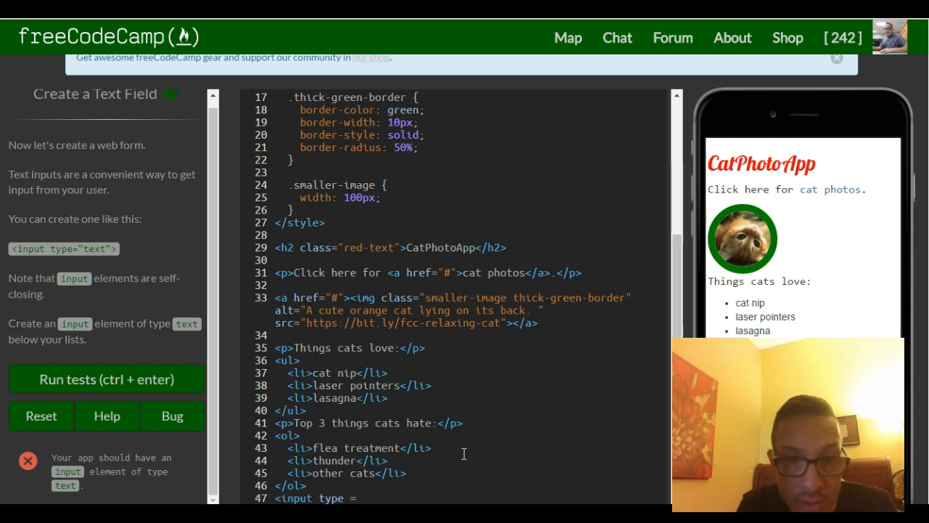
pyautogui.write('"')
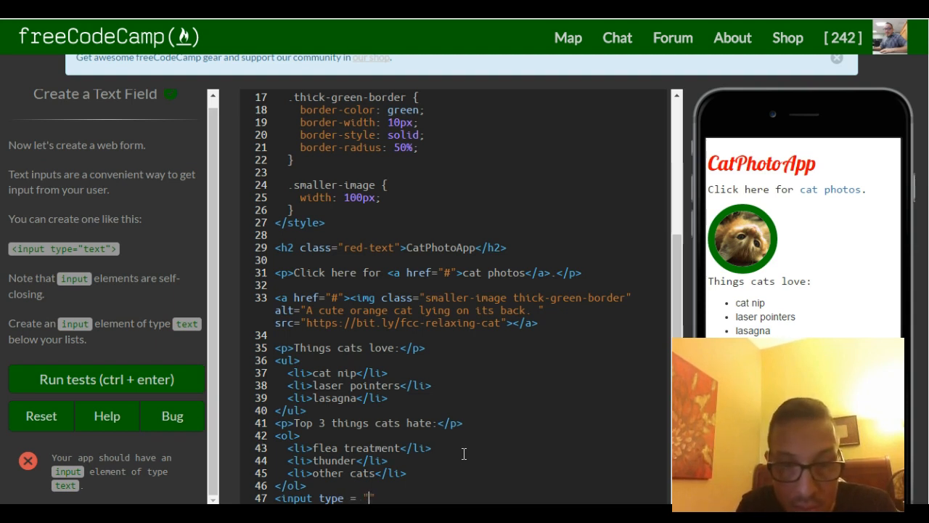
pyautogui.write('text')
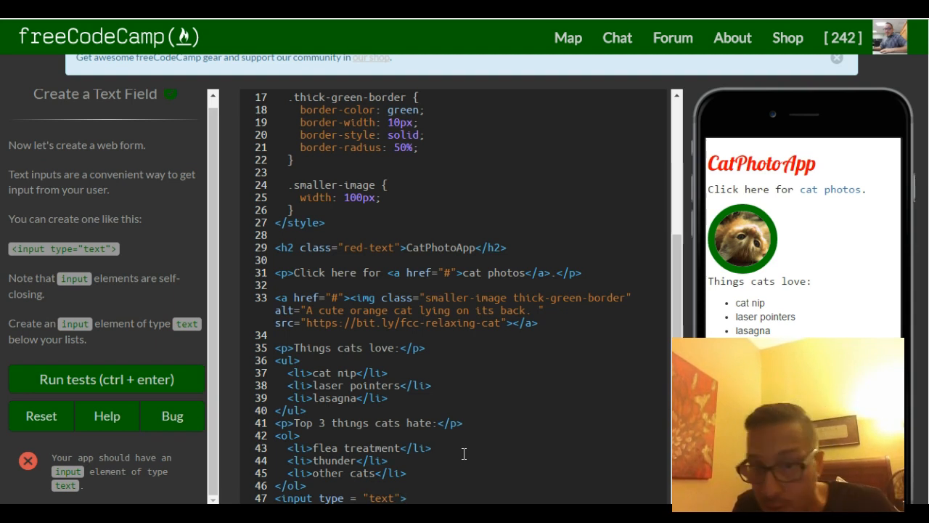
pyautogui.write('>')
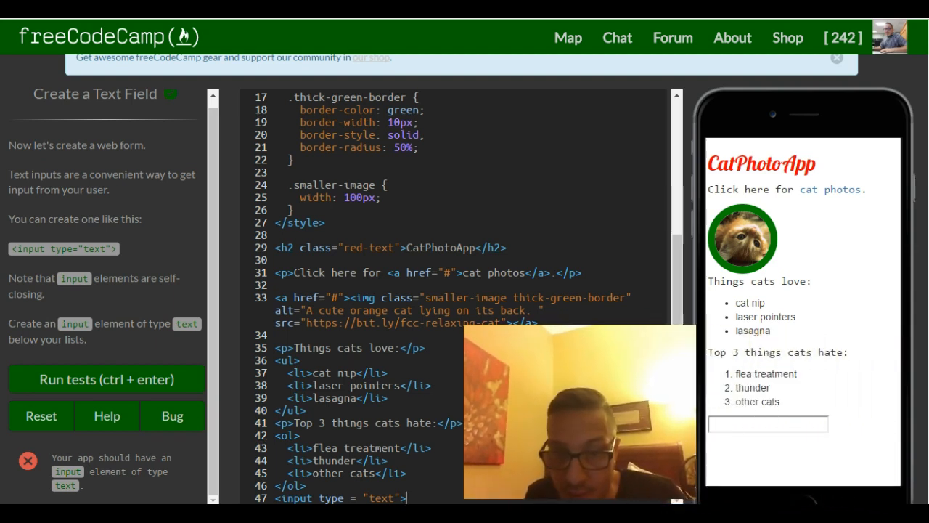
pyautogui.click(755, 424)
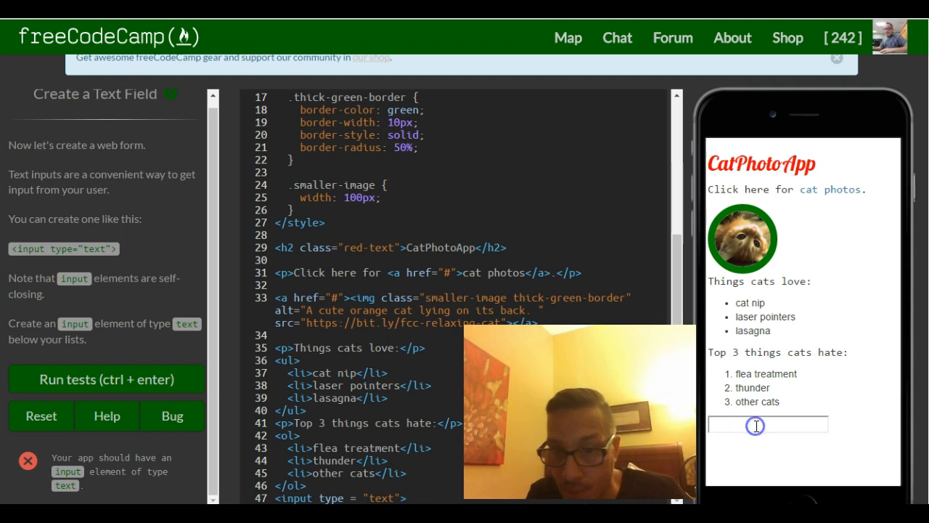
pyautogui.moveTo(694, 261)
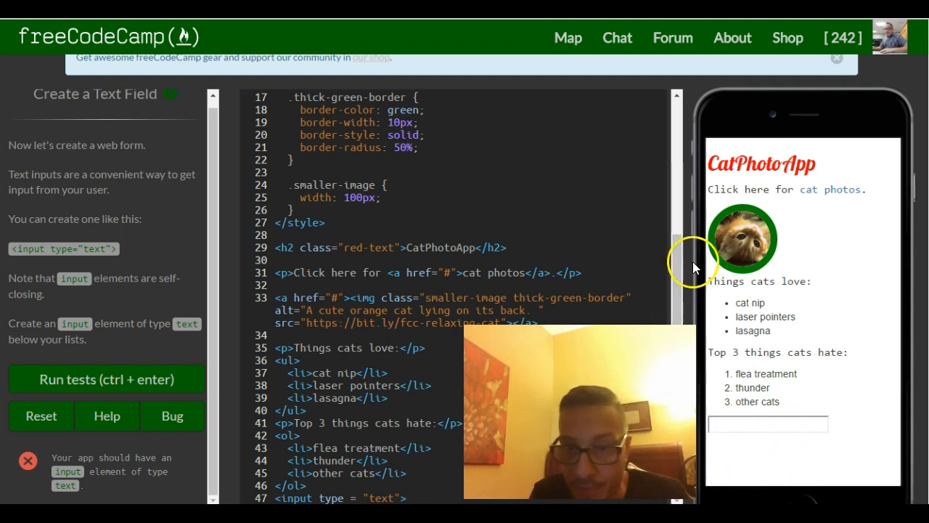
# Type sample text 'regeq' into the field, then run the tests to pass the challenge
pyautogui.write('regeq')
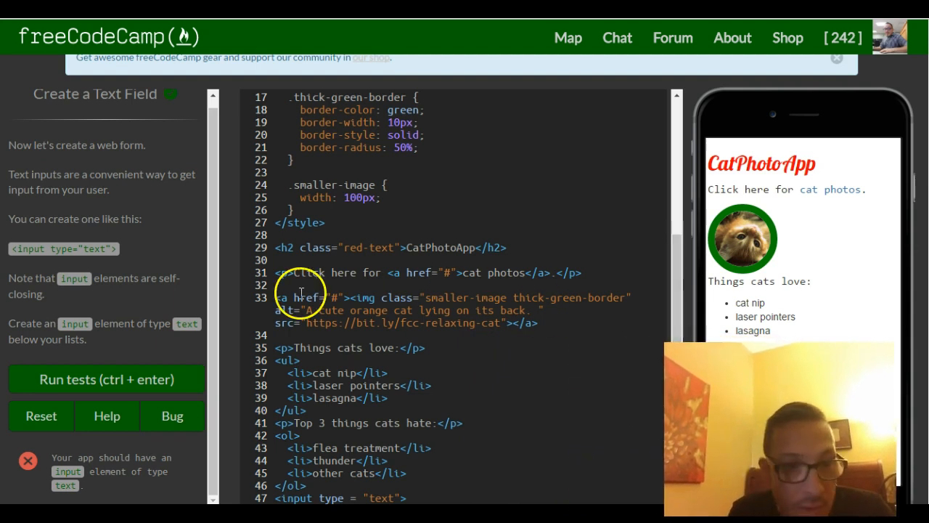
pyautogui.scroll(-3)
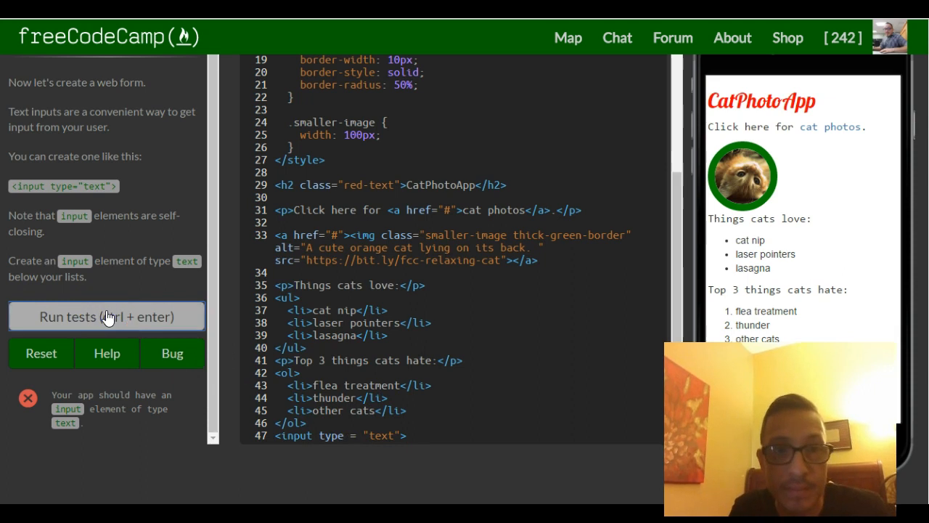
pyautogui.click(106, 317)
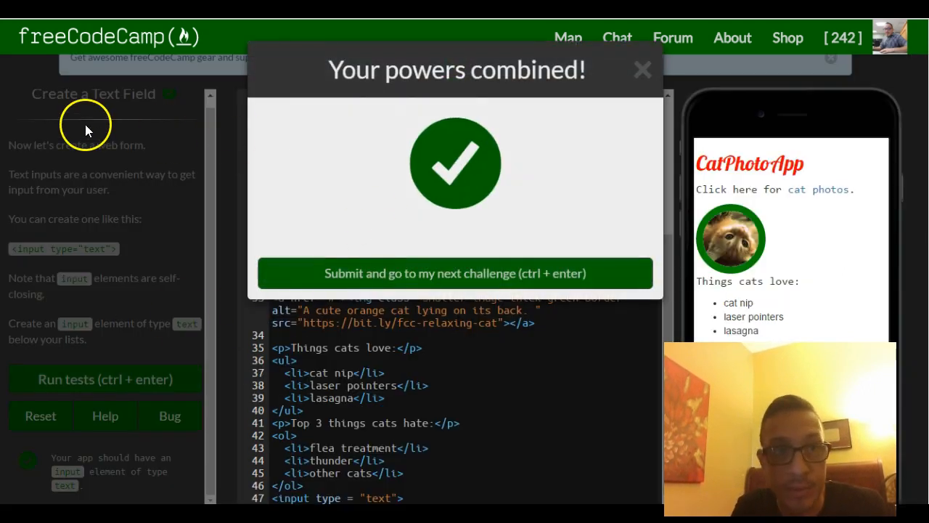